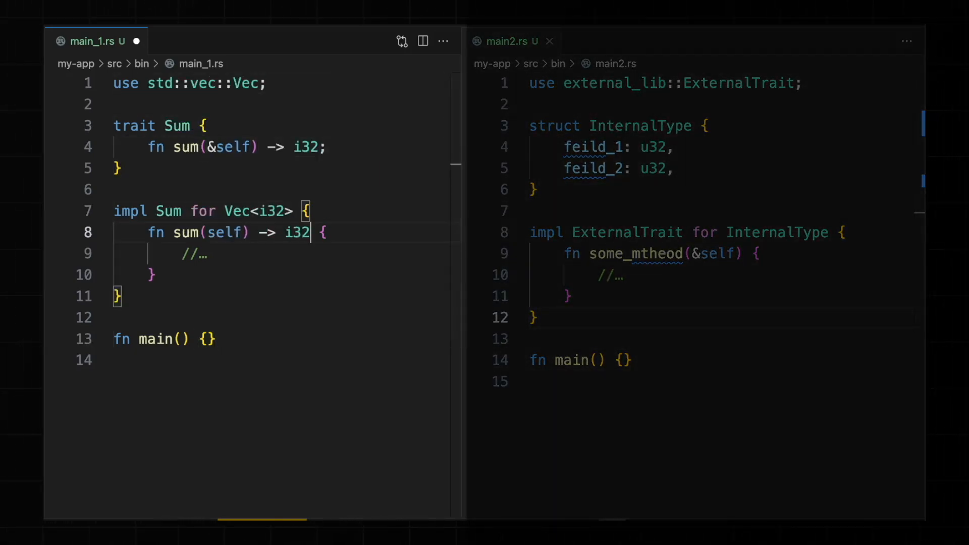
Fill the Sum body in main_1.rs with self.iter().sum::<i32>(), then move into main2.rs
{"action": "type", "text": "self.iter().sum::<i32>()"}
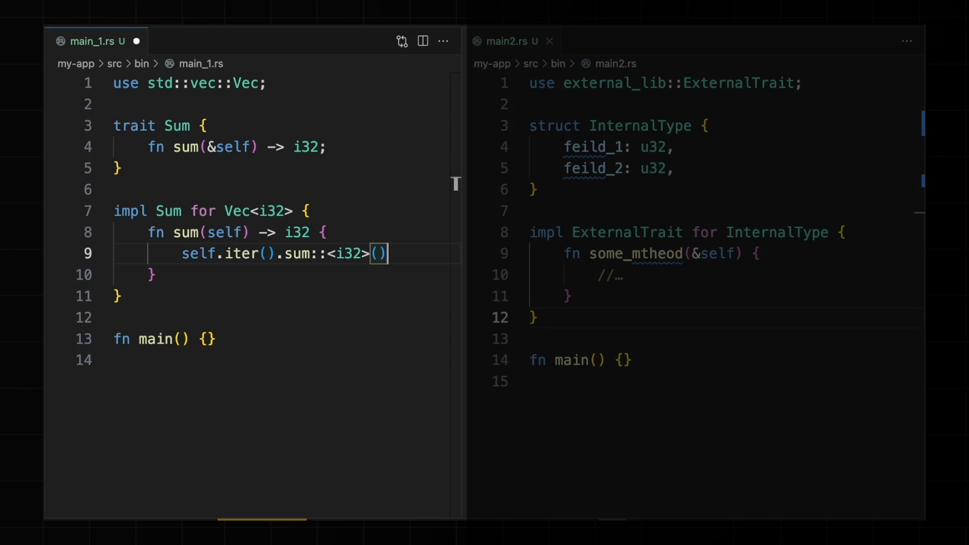
{"action": "left_click", "coordinate": [617, 361]}
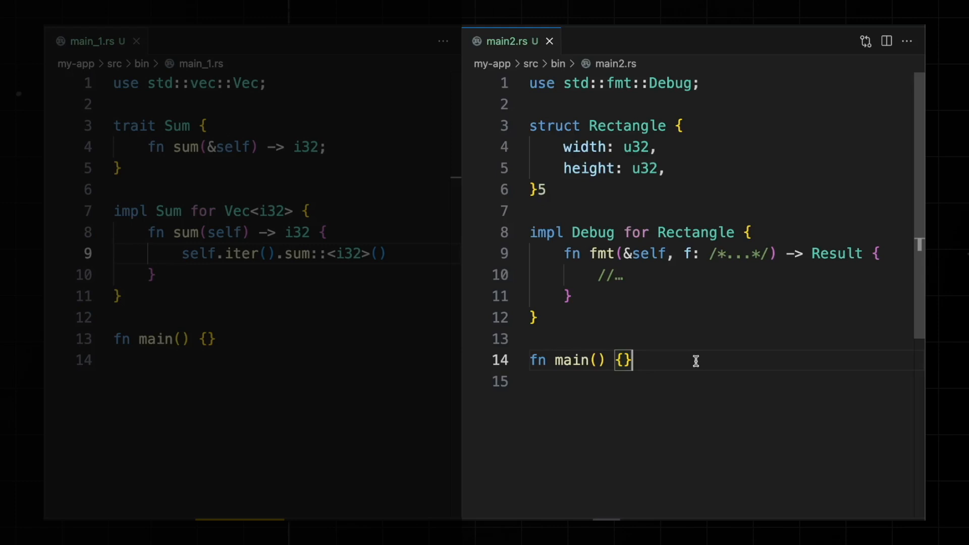
Open my-lib/src/lib.rs, showing the derived Role enum and the User struct
{"action": "left_click", "coordinate": [548, 41]}
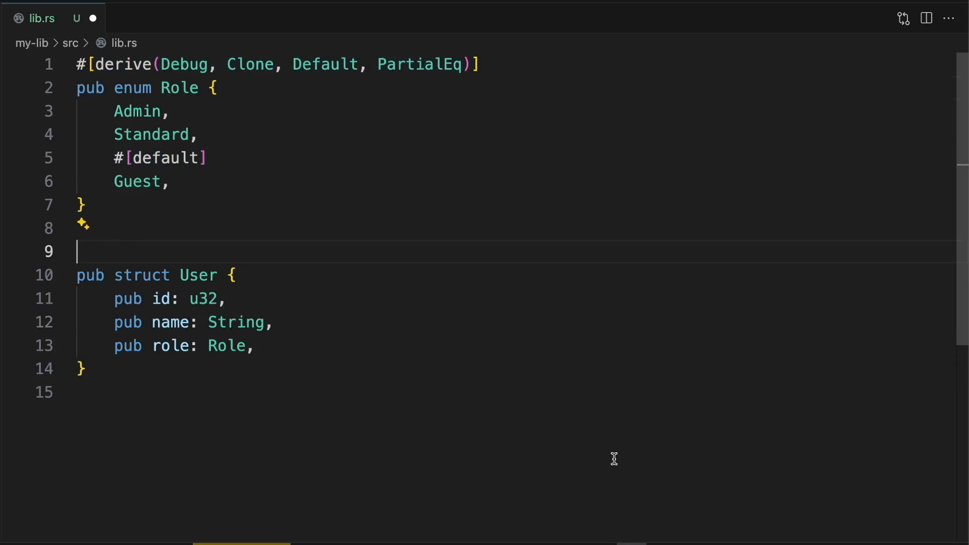
Add a #[derive(Debug, Clone, Default, PartialEq)] attribute to the code
{"action": "type", "text": "#[derive(Debug, Clone, Default, PartialEq)]"}
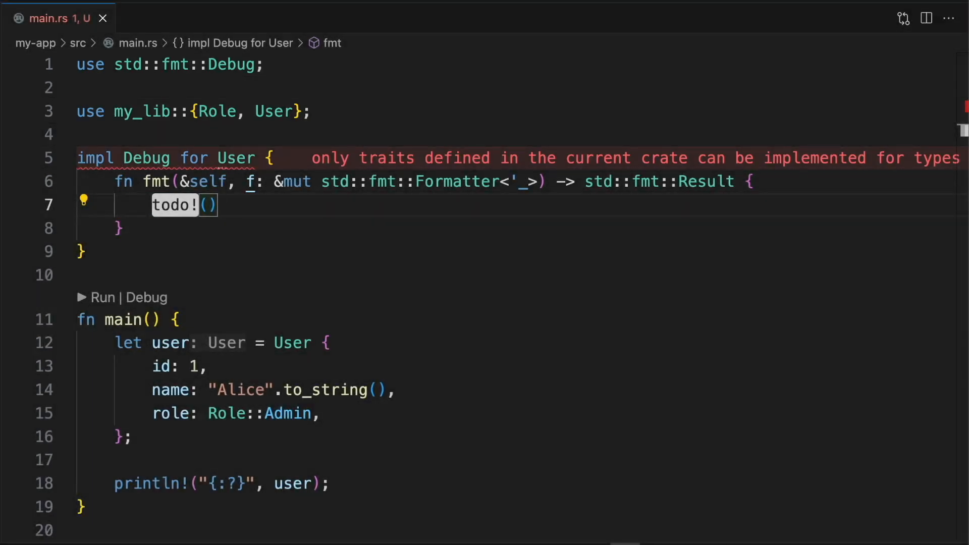
Begin the DebuggableUser newtype declaration with 'struct' and scroll up
{"action": "type", "text": "struct DebuggableUser(User);"}
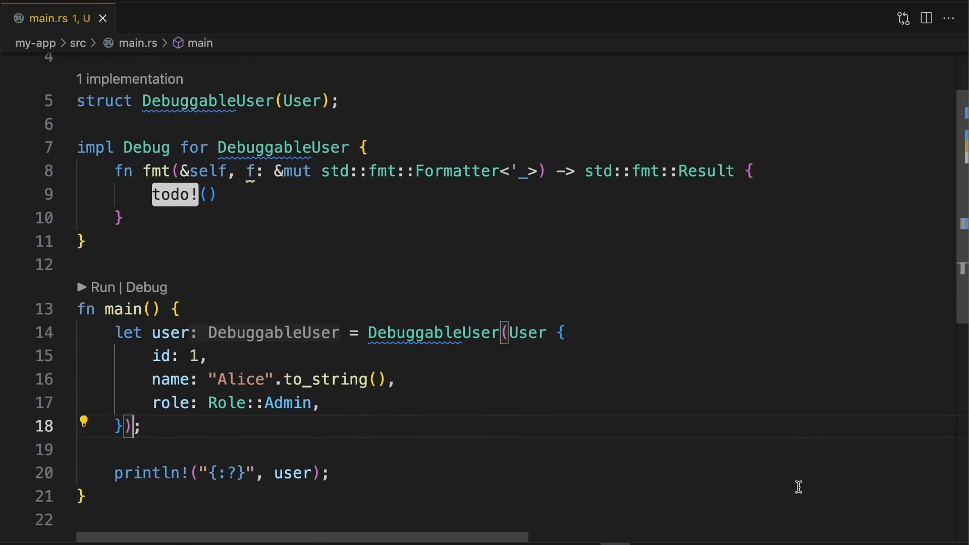
{"action": "scroll", "scroll_direction": "up", "scroll_amount": 3}
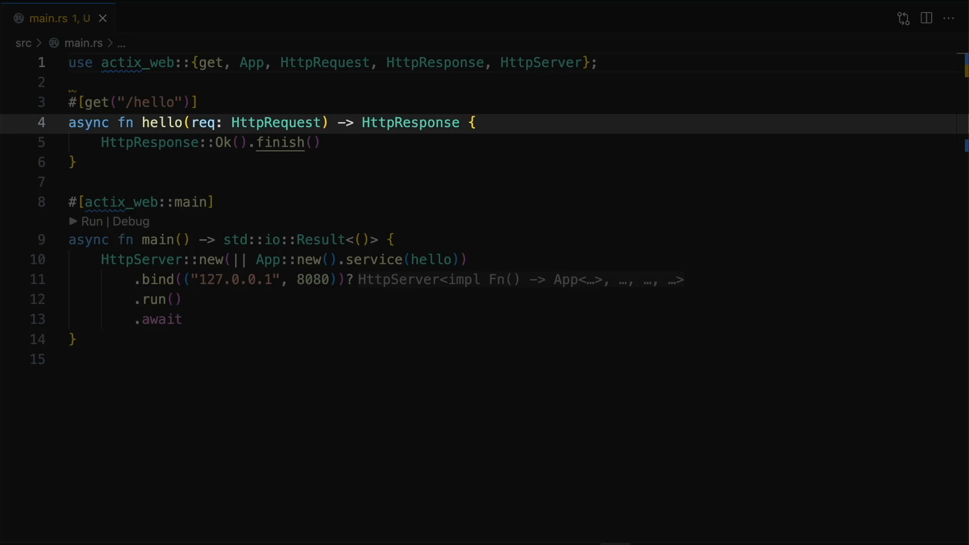
Declare trait HttpRequestExt with get_jwt -> Option<String> and implement it for HttpRequest
{"action": "left_click", "coordinate": [597, 62]}
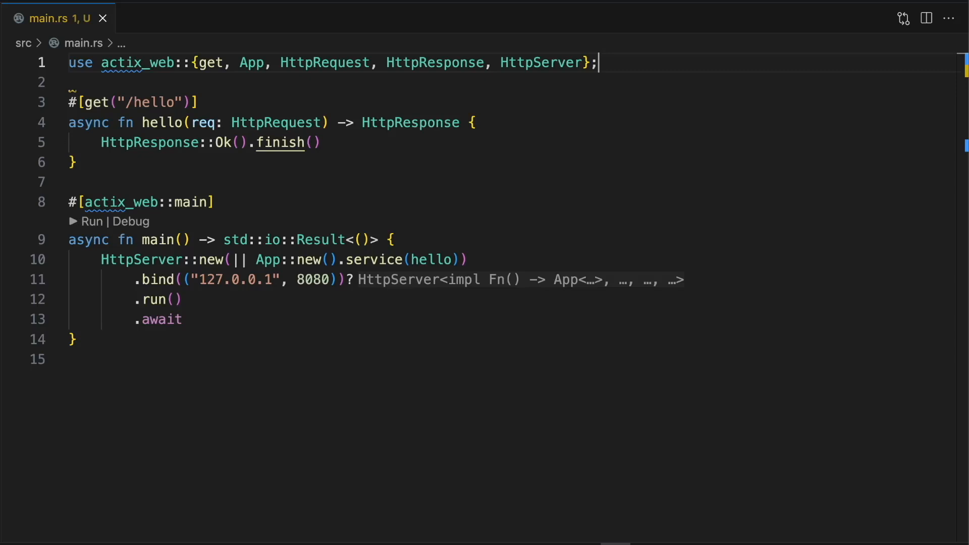
{"action": "type", "text": "trait HttpRequestExt {"}
{"action": "type", "text": "fn get_jwt(&self"}
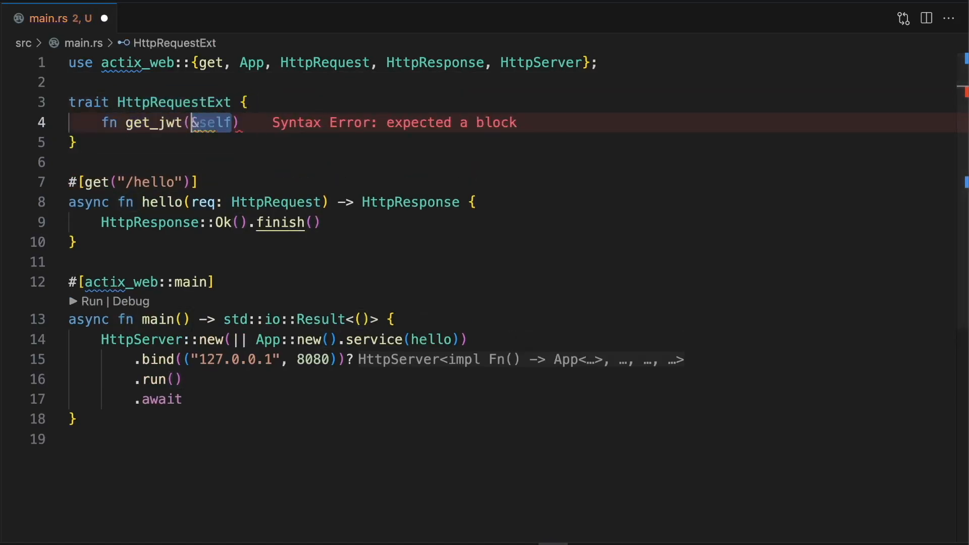
{"action": "type", "text": "-> Option<String>;"}
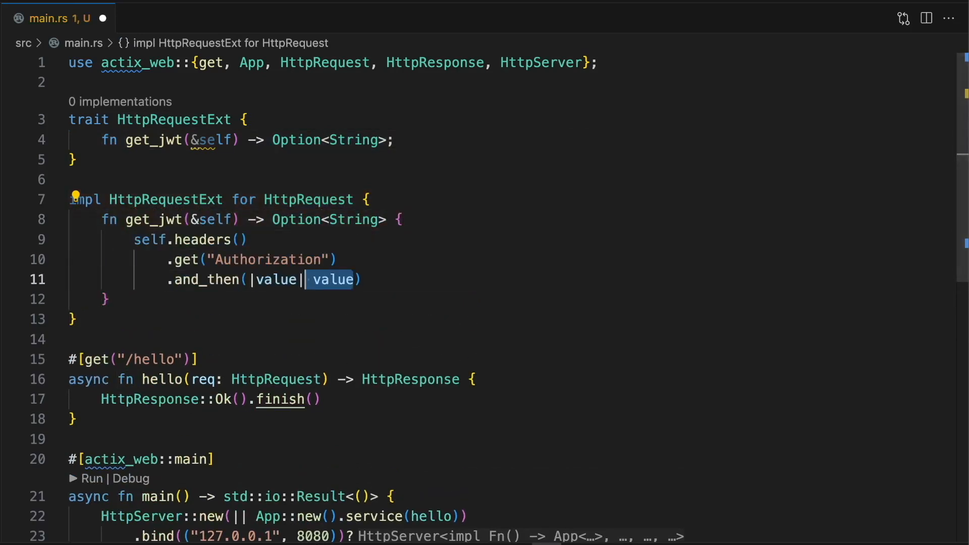
{"action": "type", "text": ".to_str().ok())"}
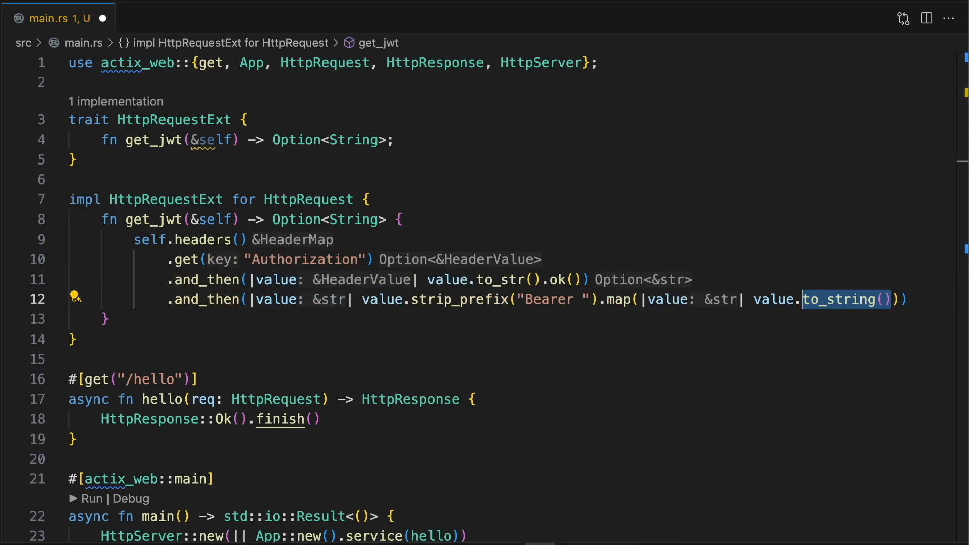
Call req.get_jwt() in hello with a placeholder comment, then rework it into is_arch_linux_user
{"action": "type", "text": "let jwt = req.get_jwt();"}
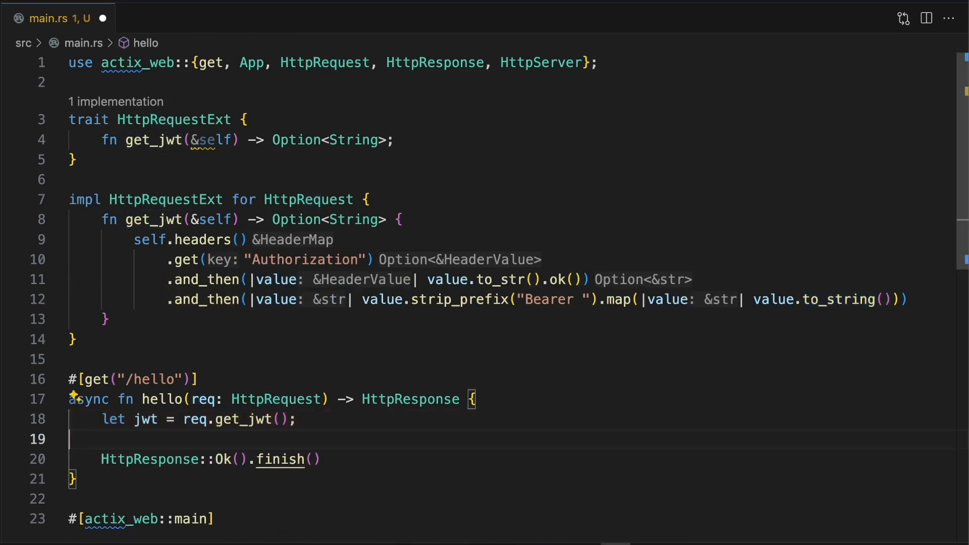
{"action": "type", "text": "// do something with the jwt.."}
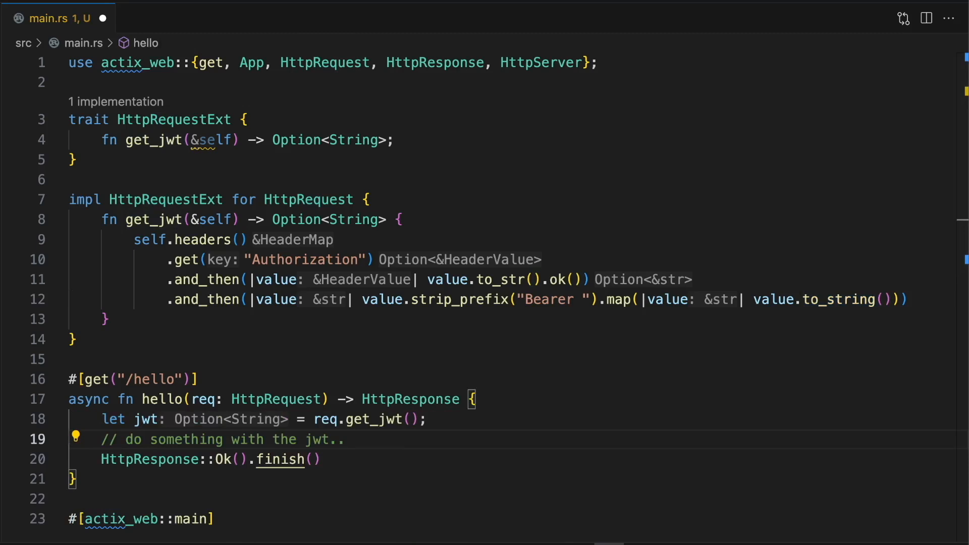
{"action": "left_click", "coordinate": [344, 439]}
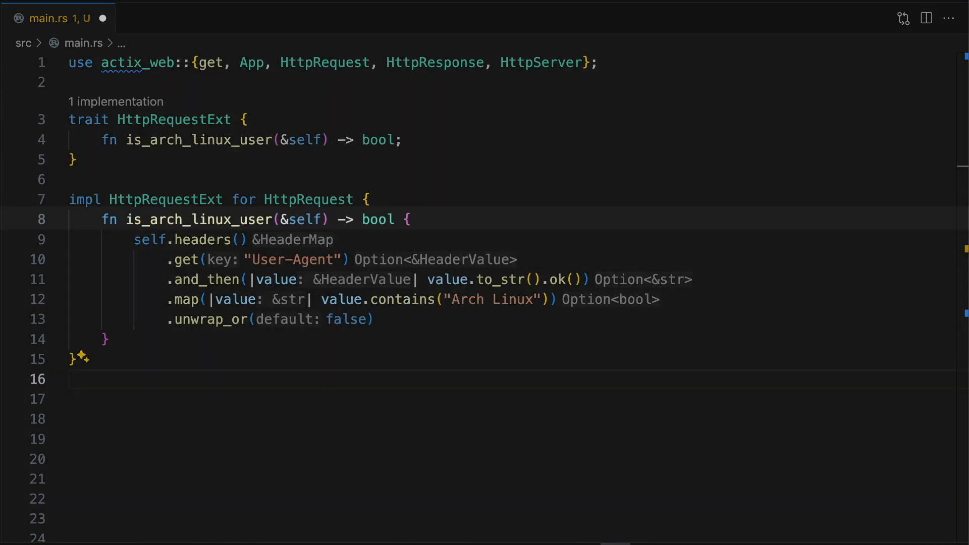
{"action": "left_click", "coordinate": [71, 379]}
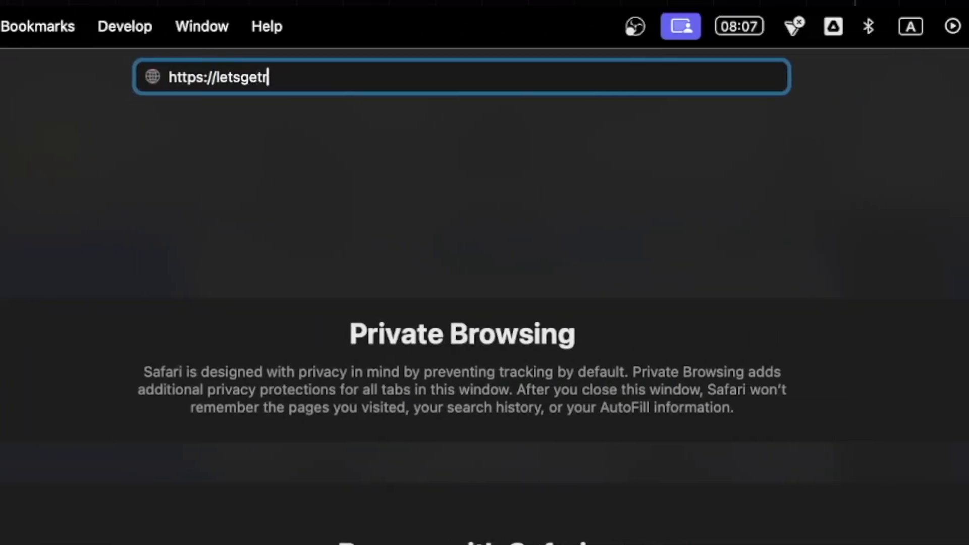
{"action": "key", "text": "Return"}
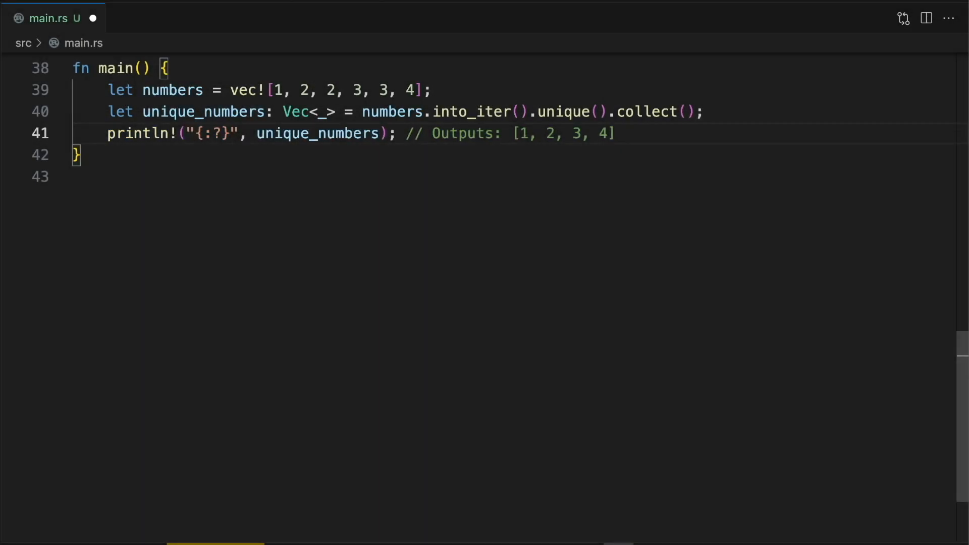
{"action": "double_click", "coordinate": [567, 112]}
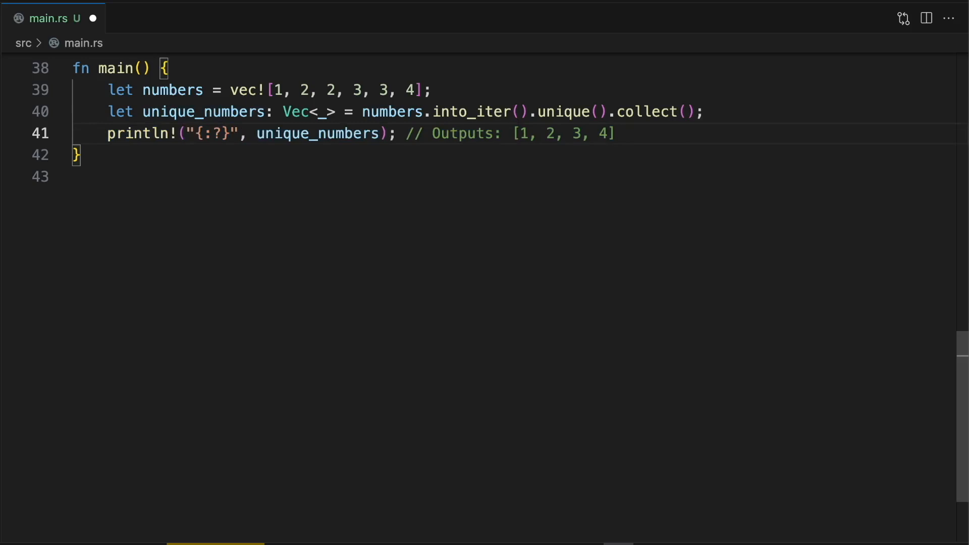
{"action": "scroll", "scroll_direction": "up", "scroll_amount": 3}
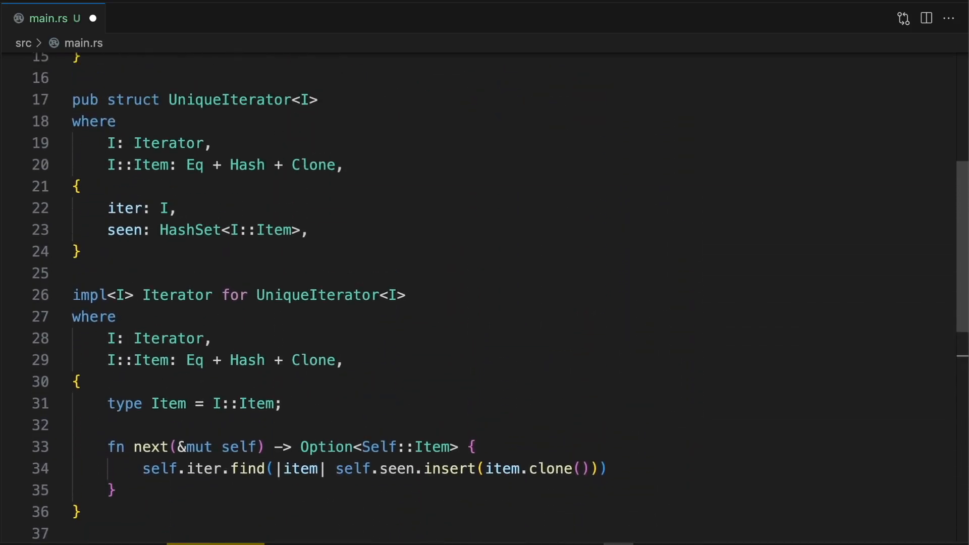
{"action": "scroll", "scroll_direction": "up", "scroll_amount": 3}
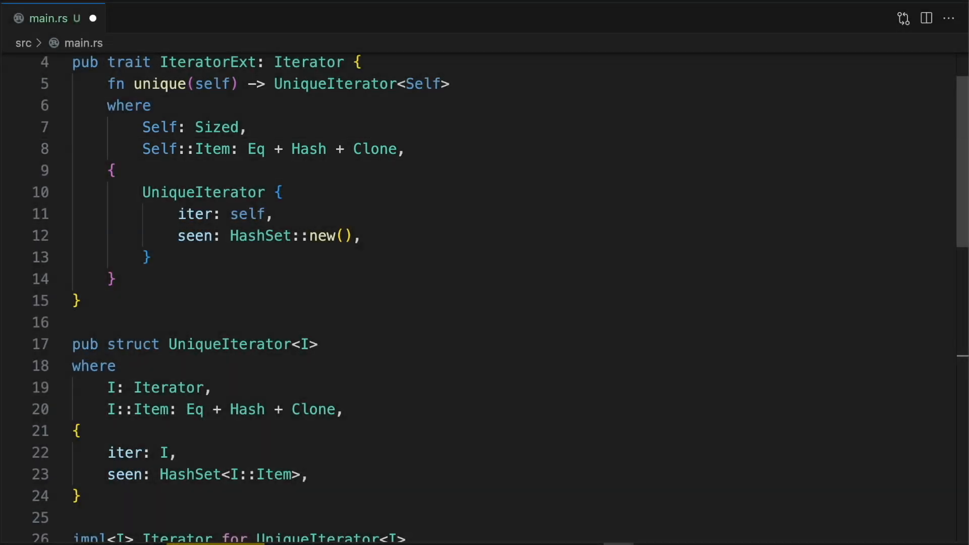
Insert a blank line after the UniqueIterator Iterator impl's closing brace
{"action": "scroll", "scroll_direction": "down", "scroll_amount": 3}
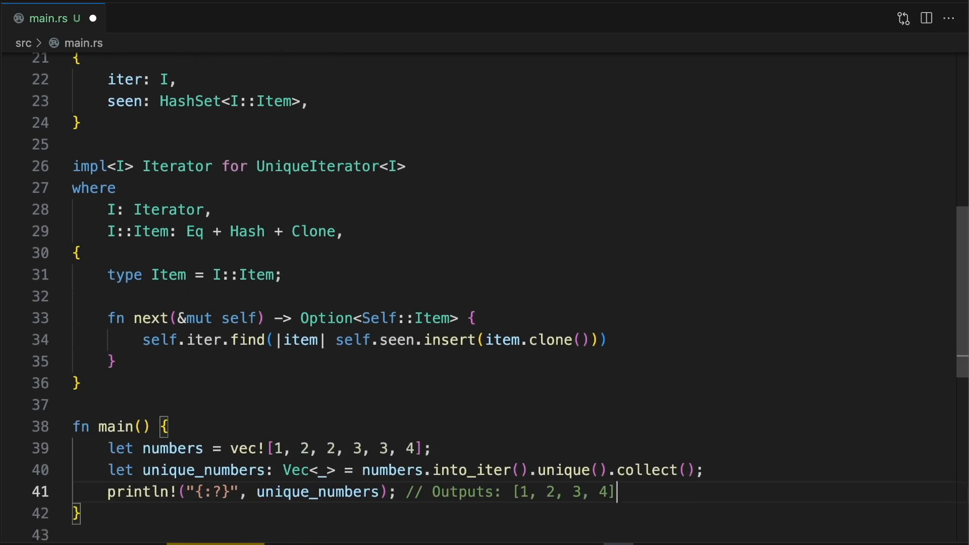
{"action": "scroll", "scroll_direction": "up", "scroll_amount": 3}
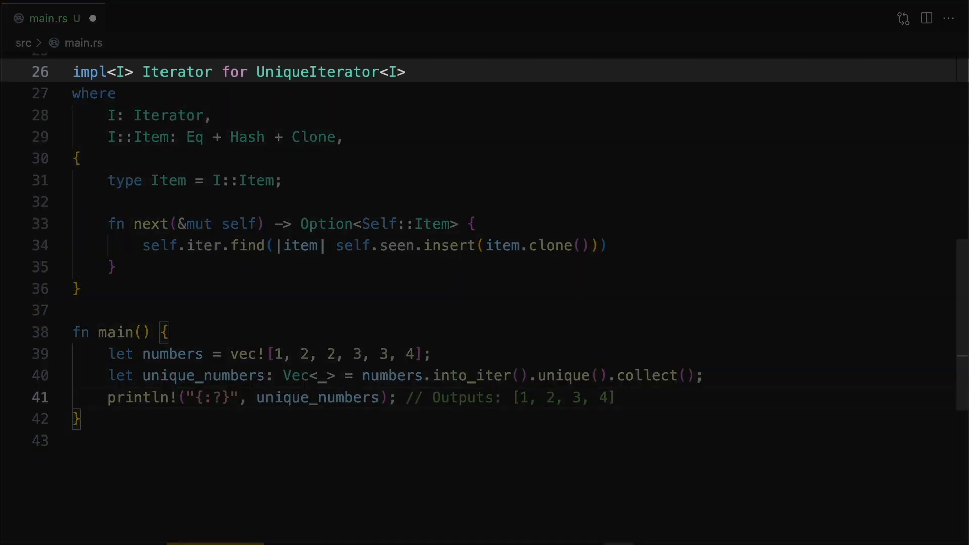
{"action": "left_click", "coordinate": [616, 397]}
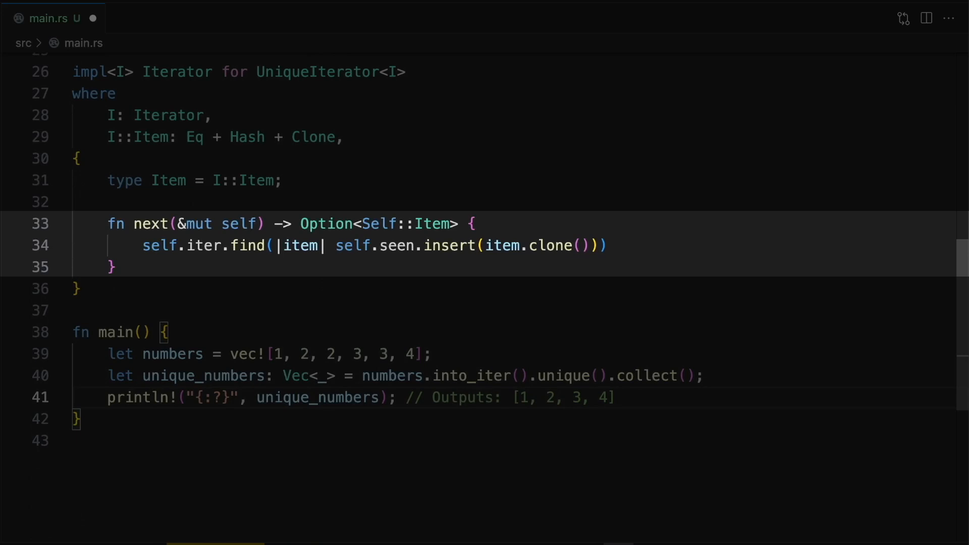
{"action": "left_click", "coordinate": [616, 397]}
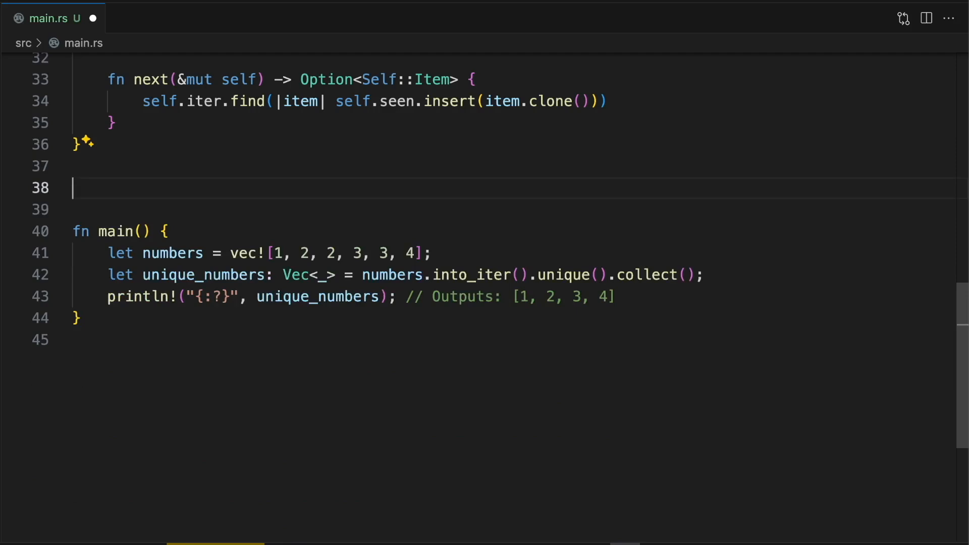
Add the blanket impl<I: Iterator> IteratorExt for I {} just above fn main
{"action": "type", "text": "impl<I: Iterator> IteratorExt for I {}"}
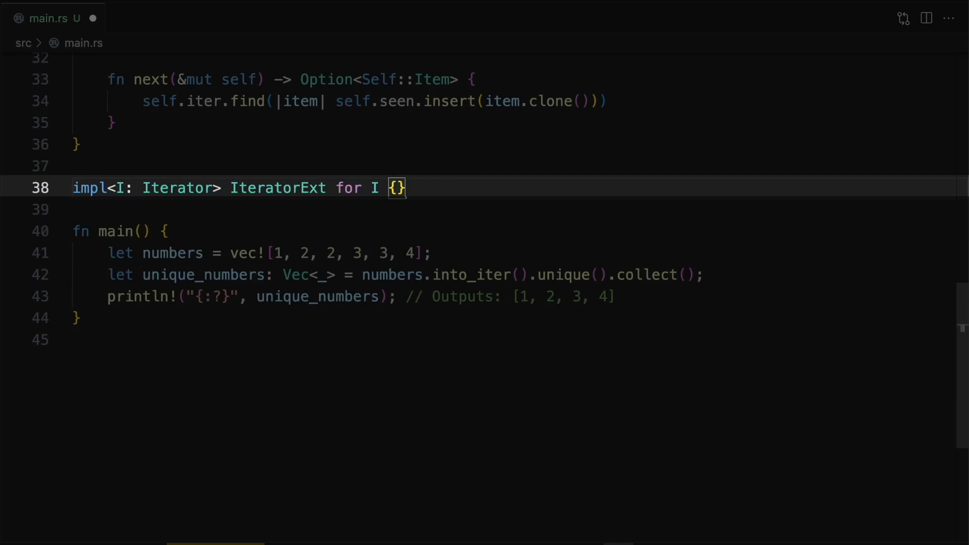
{"action": "scroll", "scroll_direction": "up", "scroll_amount": 3}
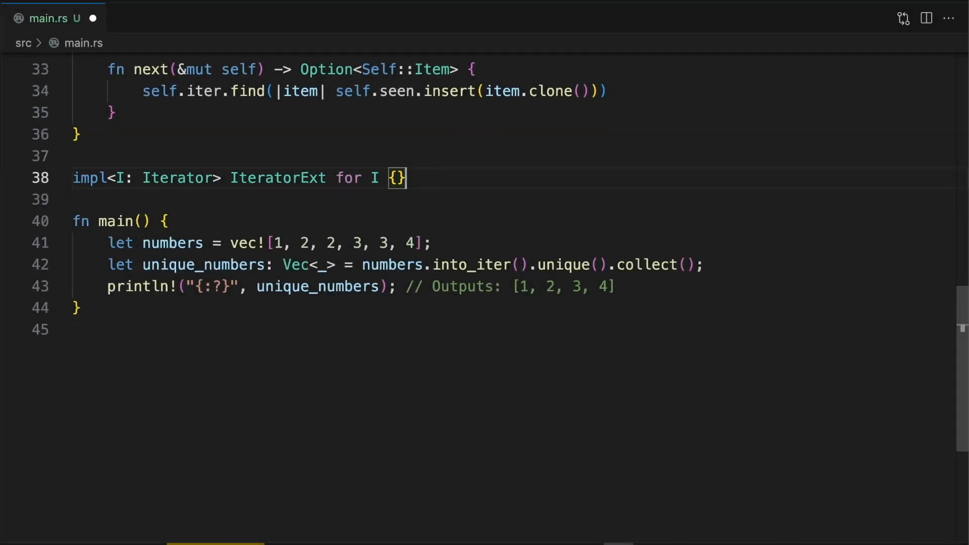